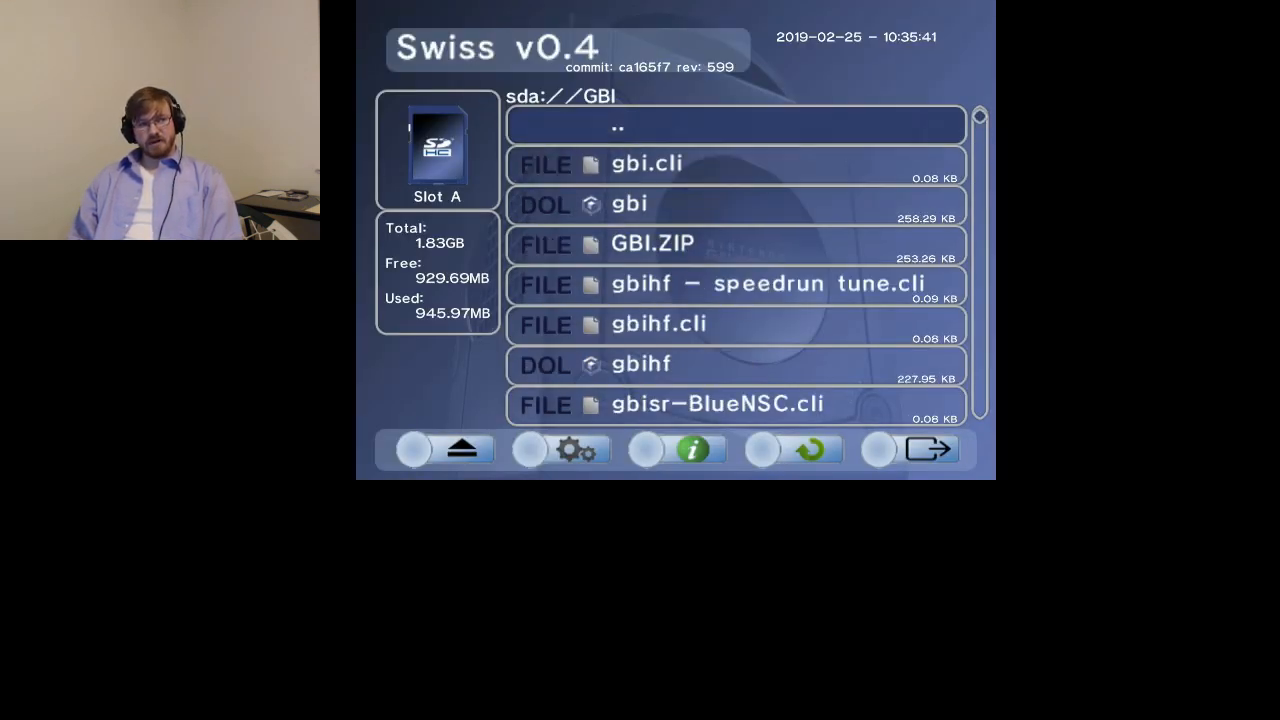
Browse the GBI folder in Swiss and launch Game Boy Interface to reach the game's title menu.
{"action": "scroll", "scroll_direction": "down", "scroll_amount": 3}
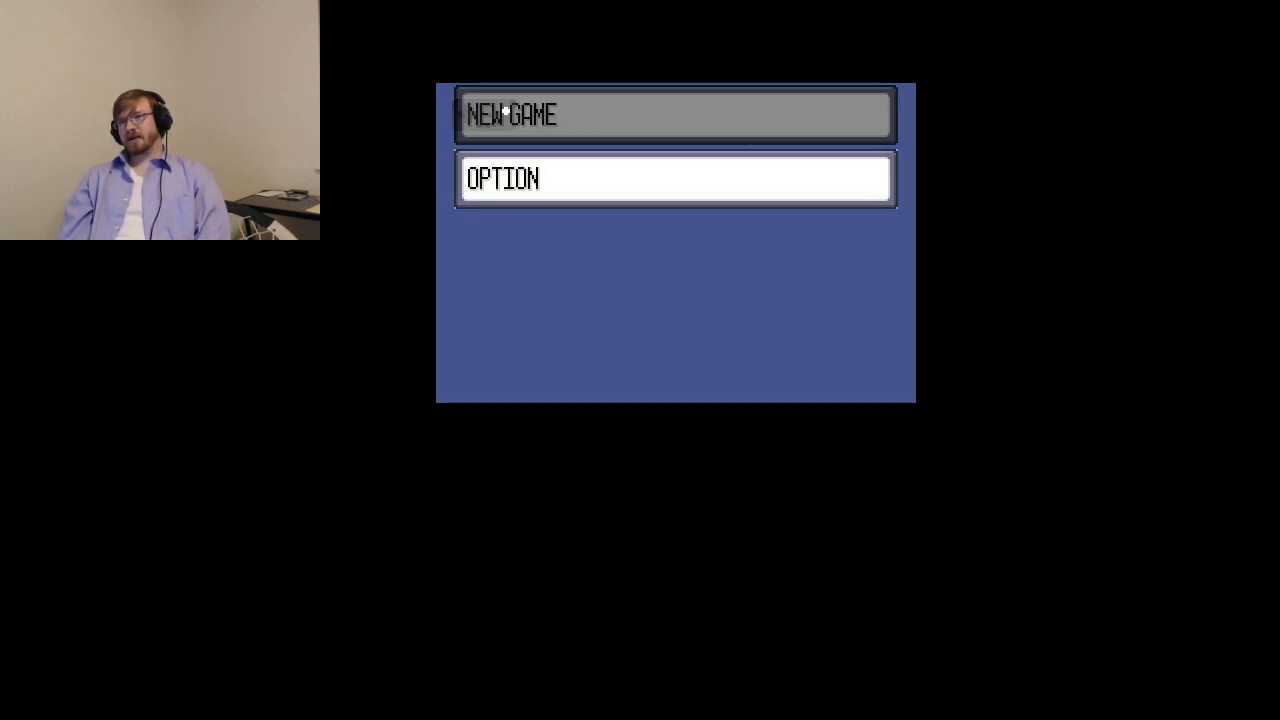
Enter the title menu's OPTION screen and move through its settings.
{"action": "left_click", "coordinate": [674, 180]}
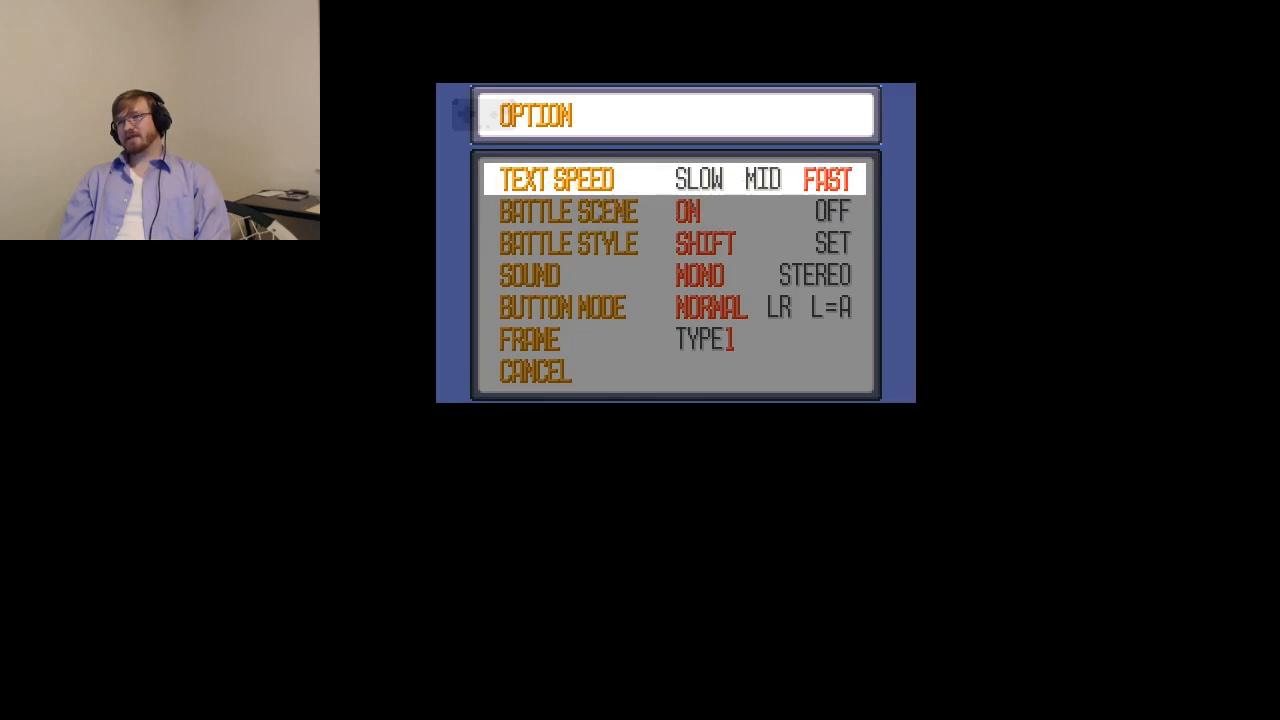
{"action": "key", "text": "down"}
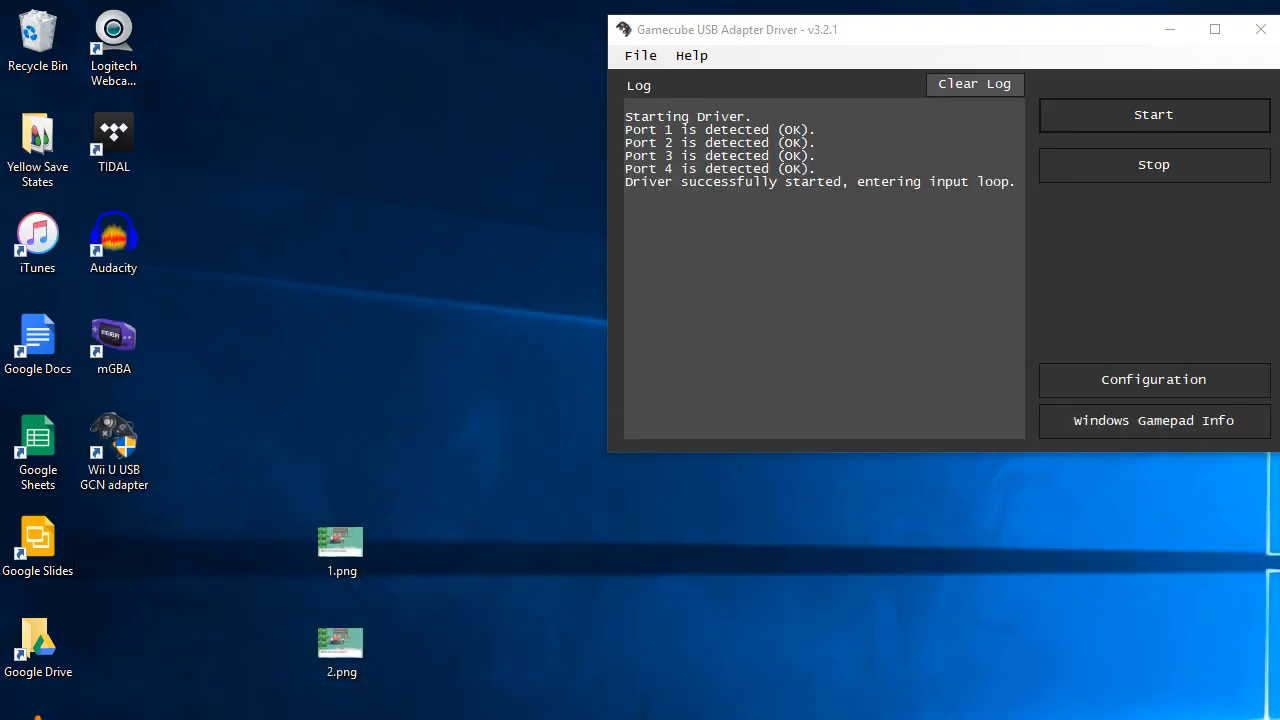
{"action": "mouse_move", "coordinate": [732, 660]}
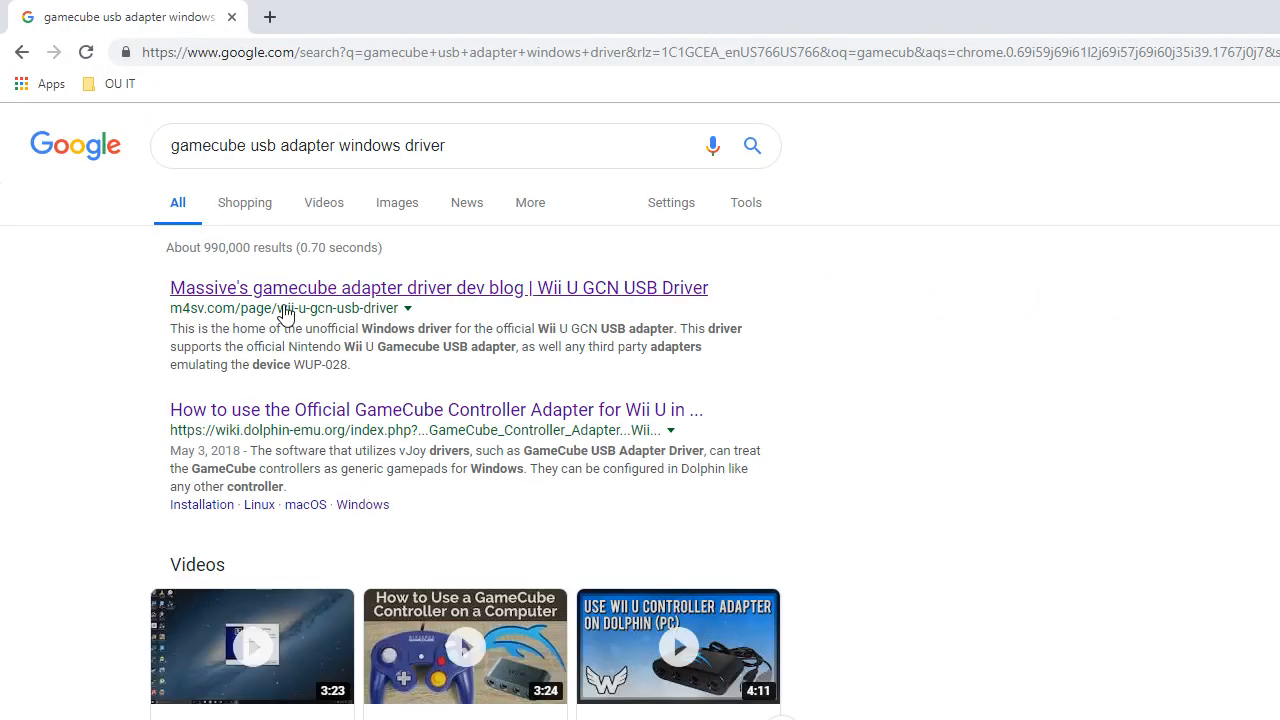
View the m4sv.com Wii U GCN USB Driver page, then go back to the results.
{"action": "left_click", "coordinate": [438, 288]}
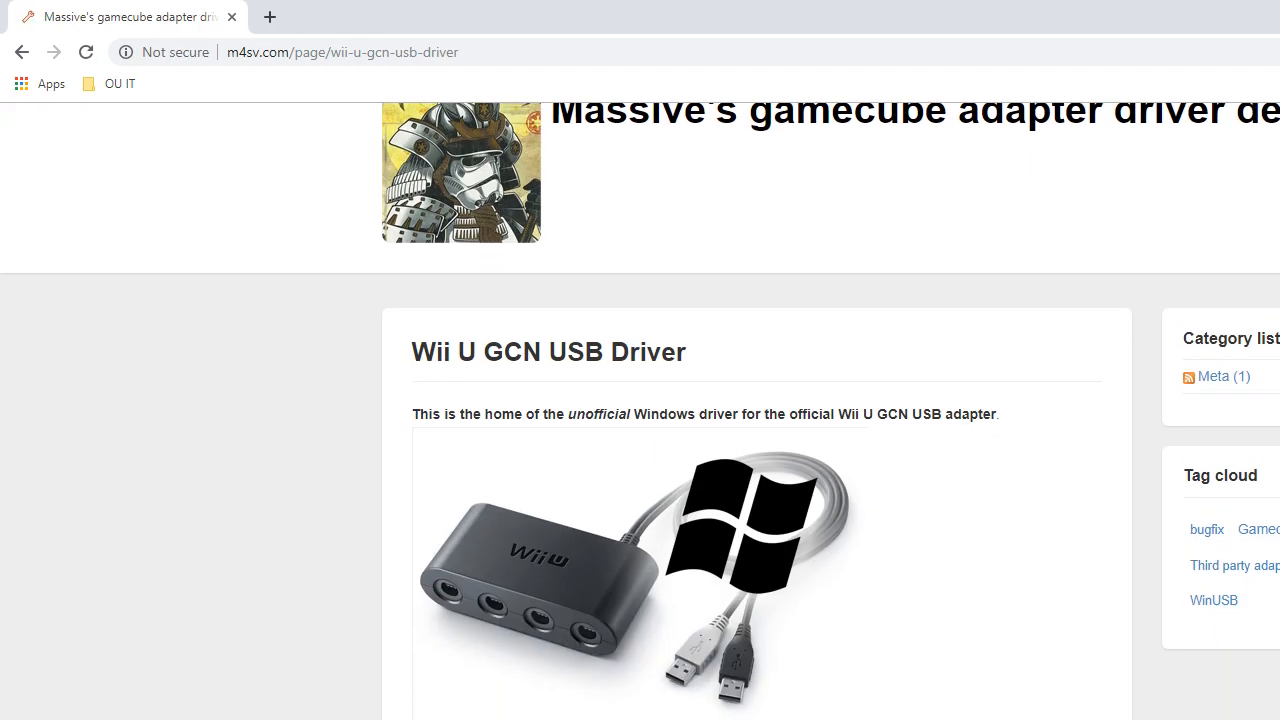
{"action": "scroll", "scroll_direction": "up", "scroll_amount": 3}
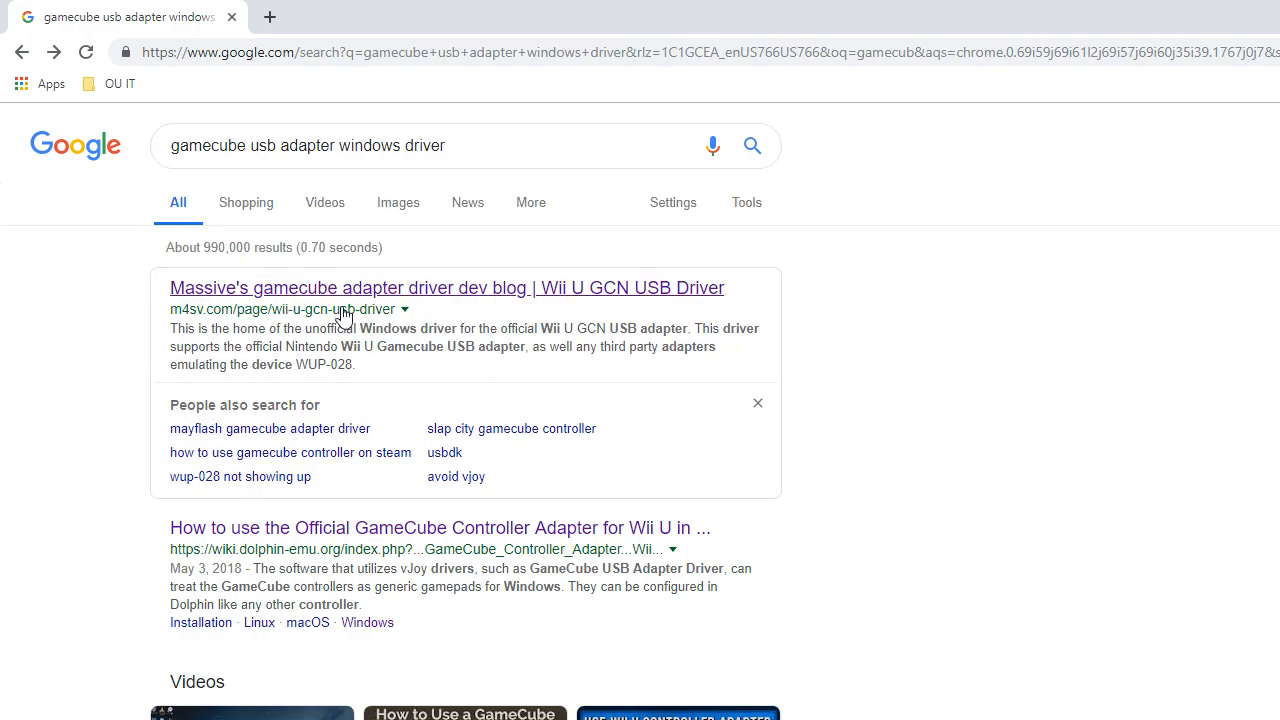
{"action": "left_click", "coordinate": [446, 288]}
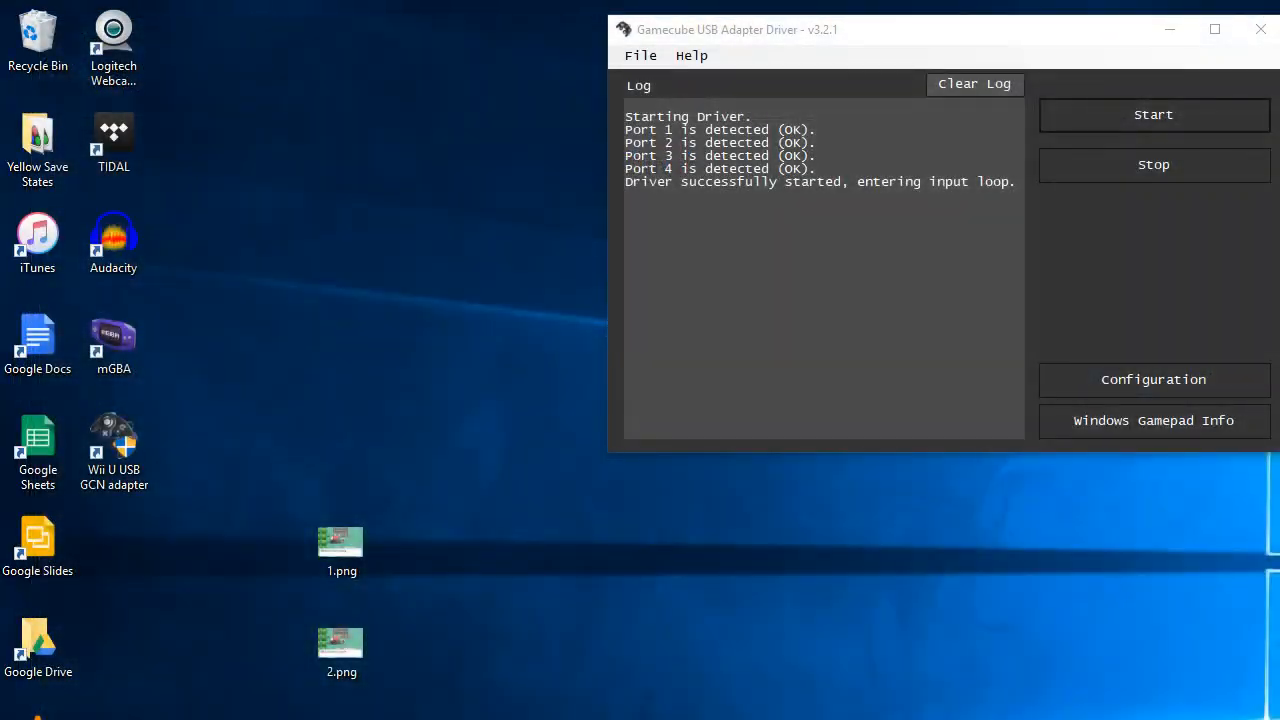
{"action": "mouse_move", "coordinate": [1004, 612]}
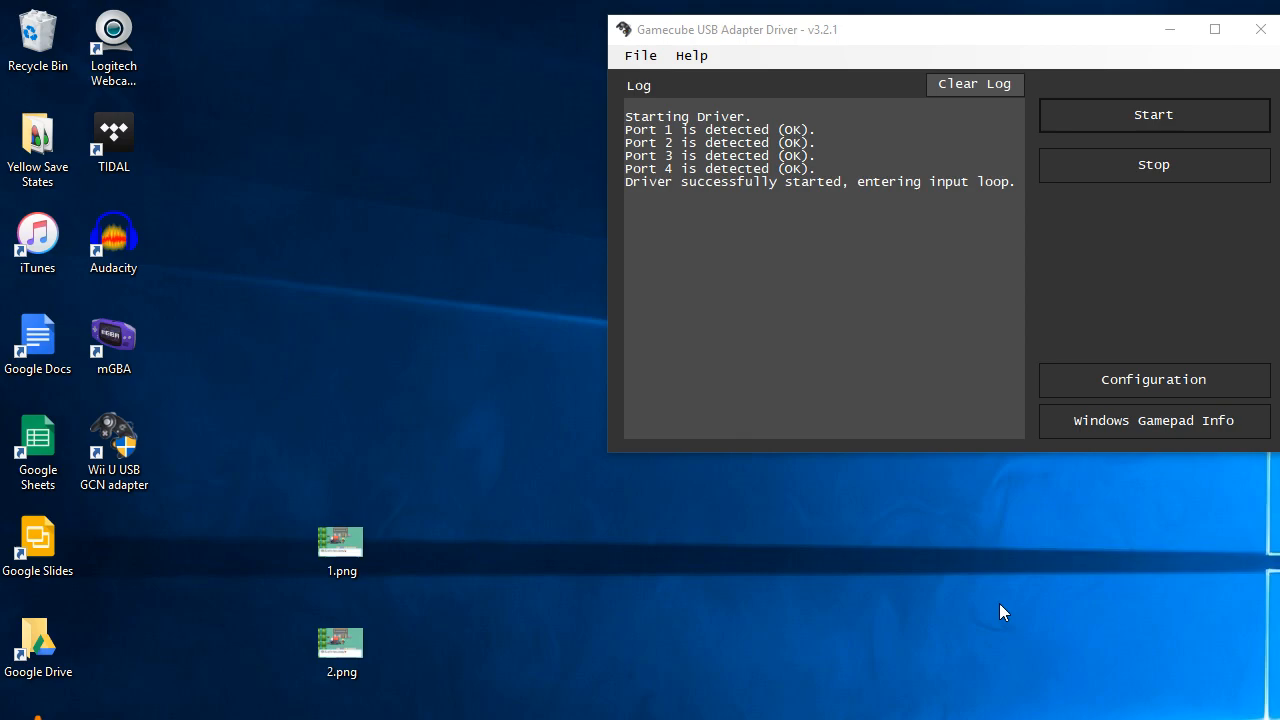
{"action": "mouse_move", "coordinate": [964, 540]}
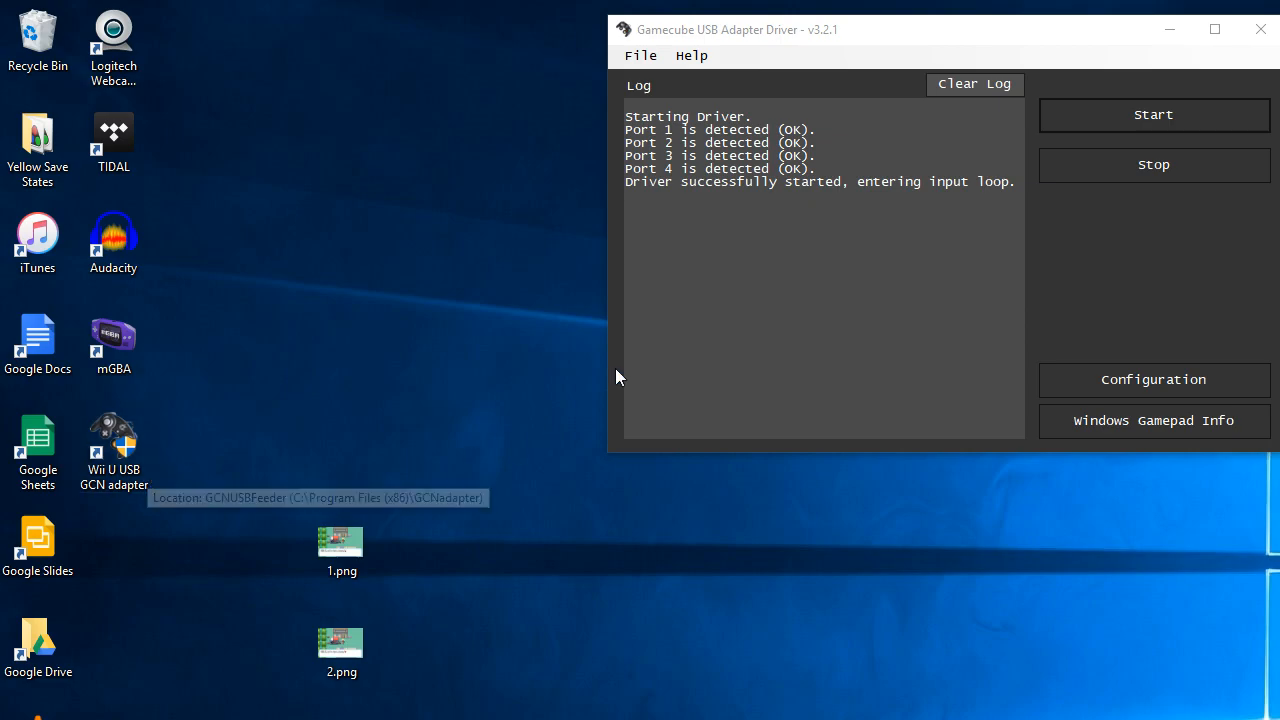
{"action": "mouse_move", "coordinate": [1152, 114]}
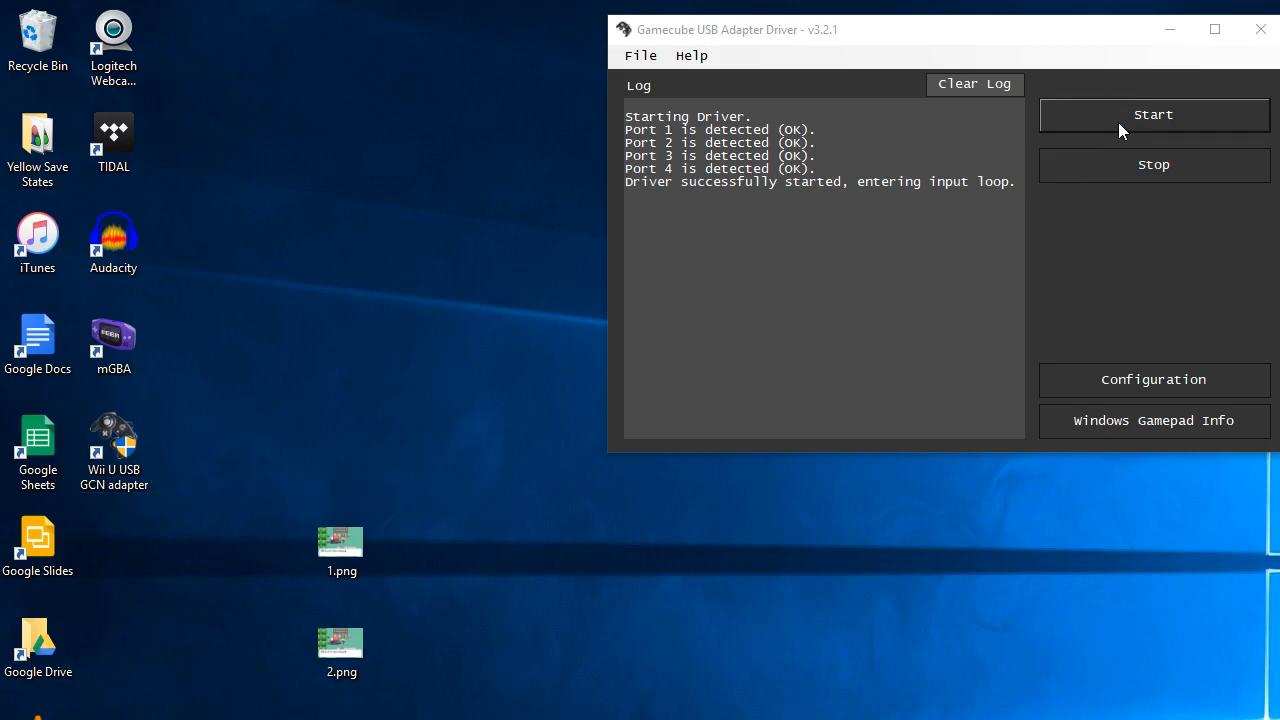
{"action": "mouse_move", "coordinate": [1102, 128]}
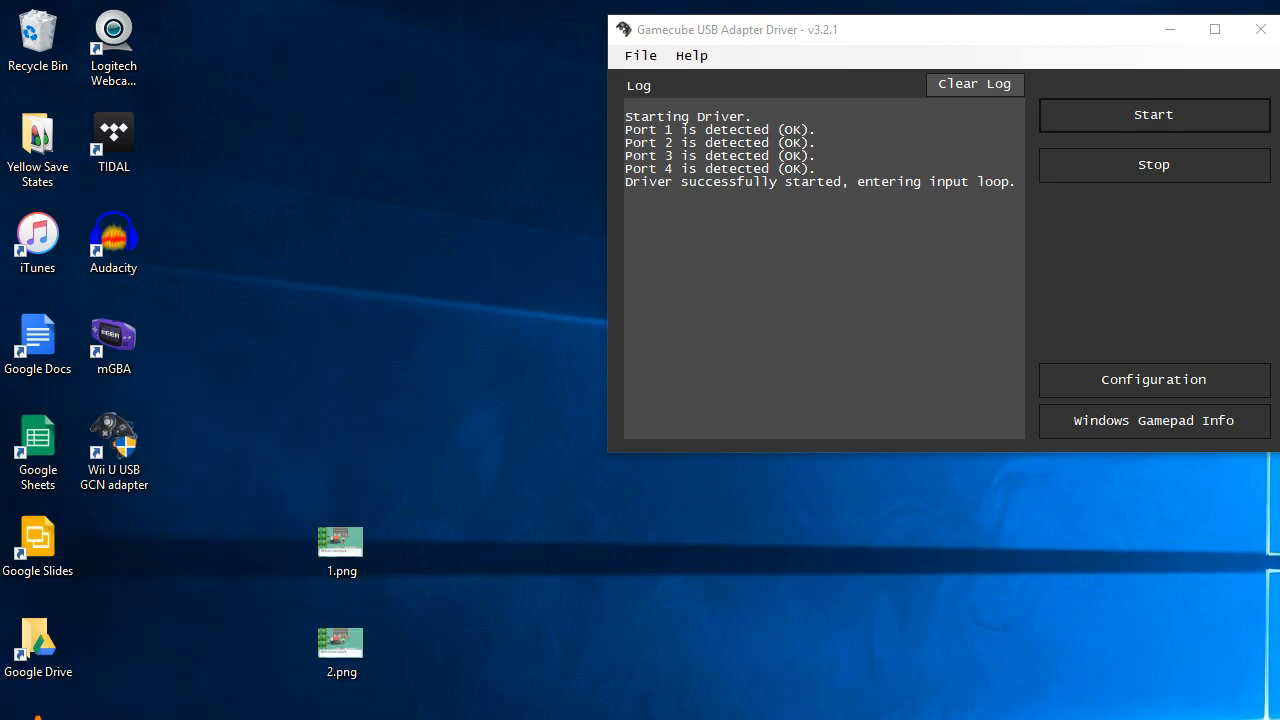
Launch mGBA and load a Pokémon Sapphire ROM from the Pokemon GBA collection folder.
{"action": "double_click", "coordinate": [112, 336]}
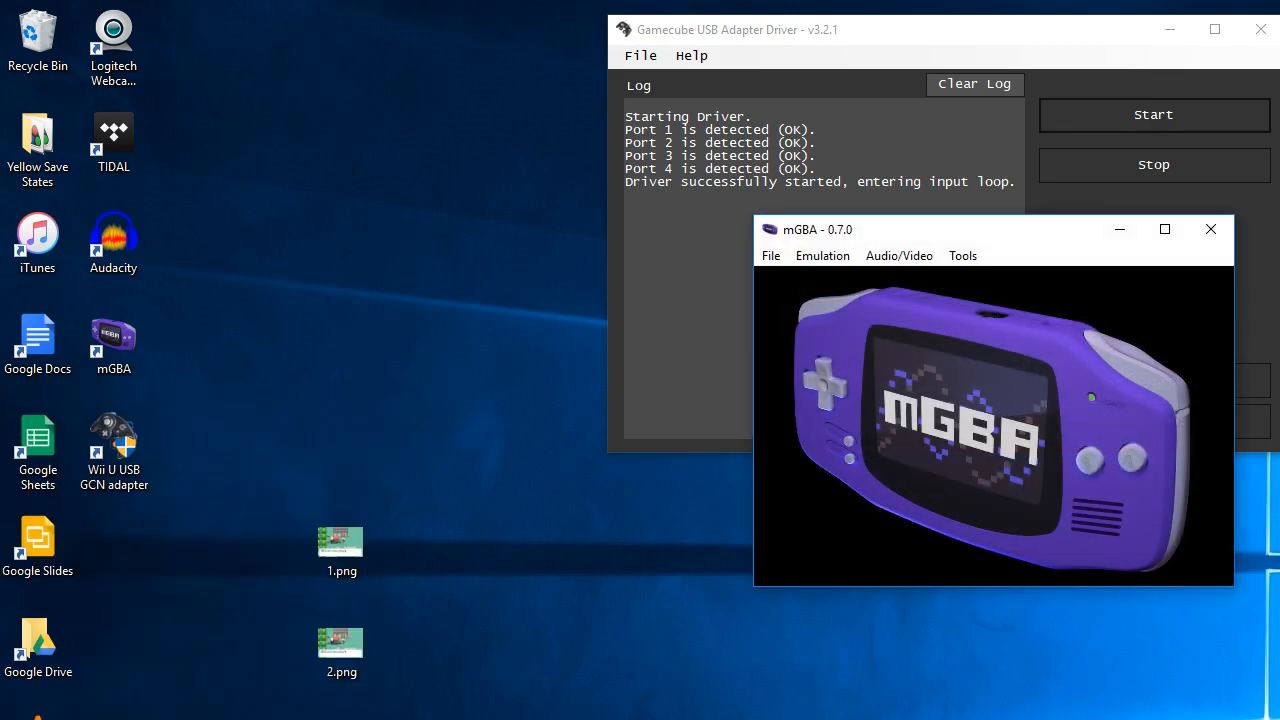
{"action": "left_click", "coordinate": [898, 256]}
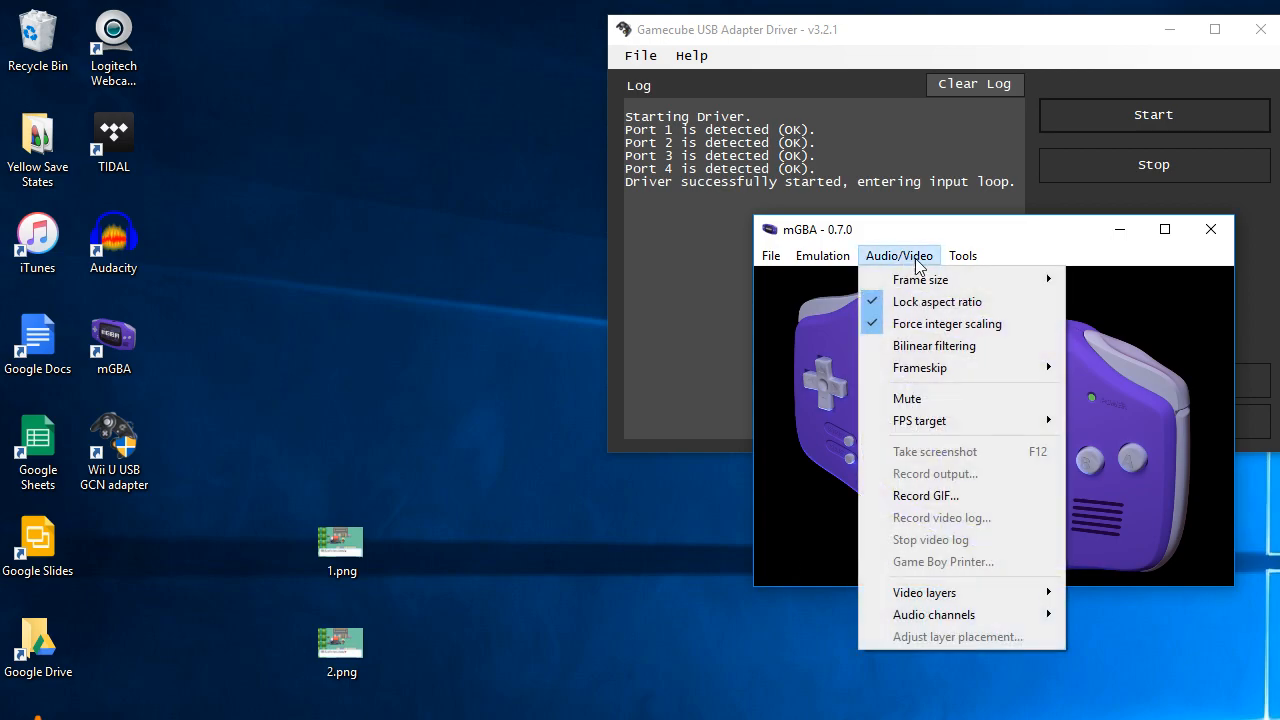
{"action": "left_click", "coordinate": [962, 256]}
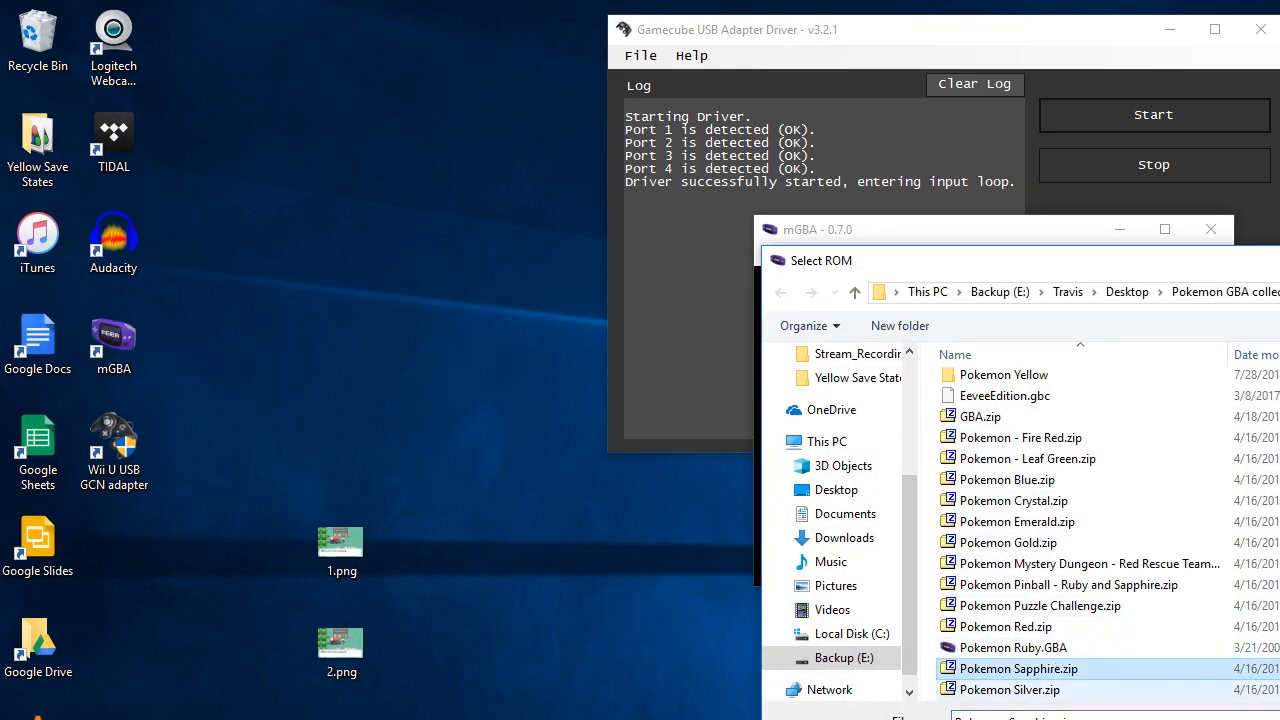
{"action": "double_click", "coordinate": [1016, 668]}
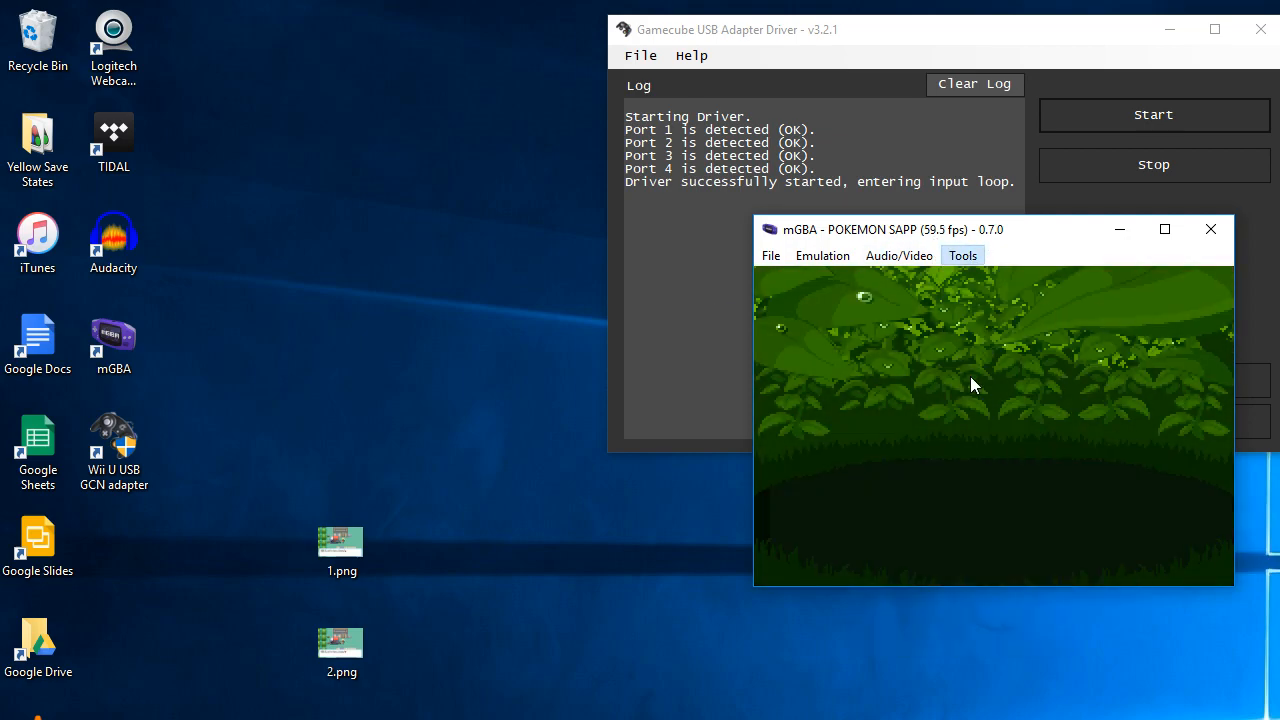
Set the vJoy Device button mappings under Settings > Controllers and confirm with OK.
{"action": "left_click", "coordinate": [960, 256]}
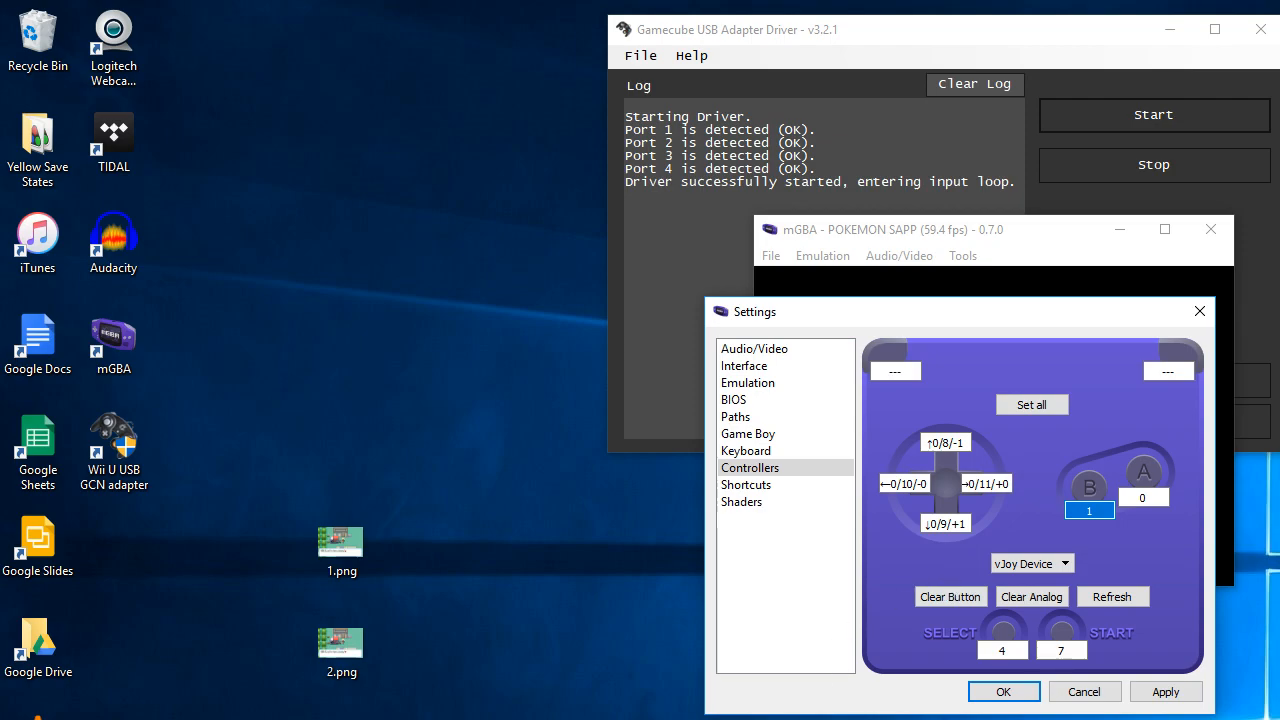
{"action": "mouse_move", "coordinate": [1016, 524]}
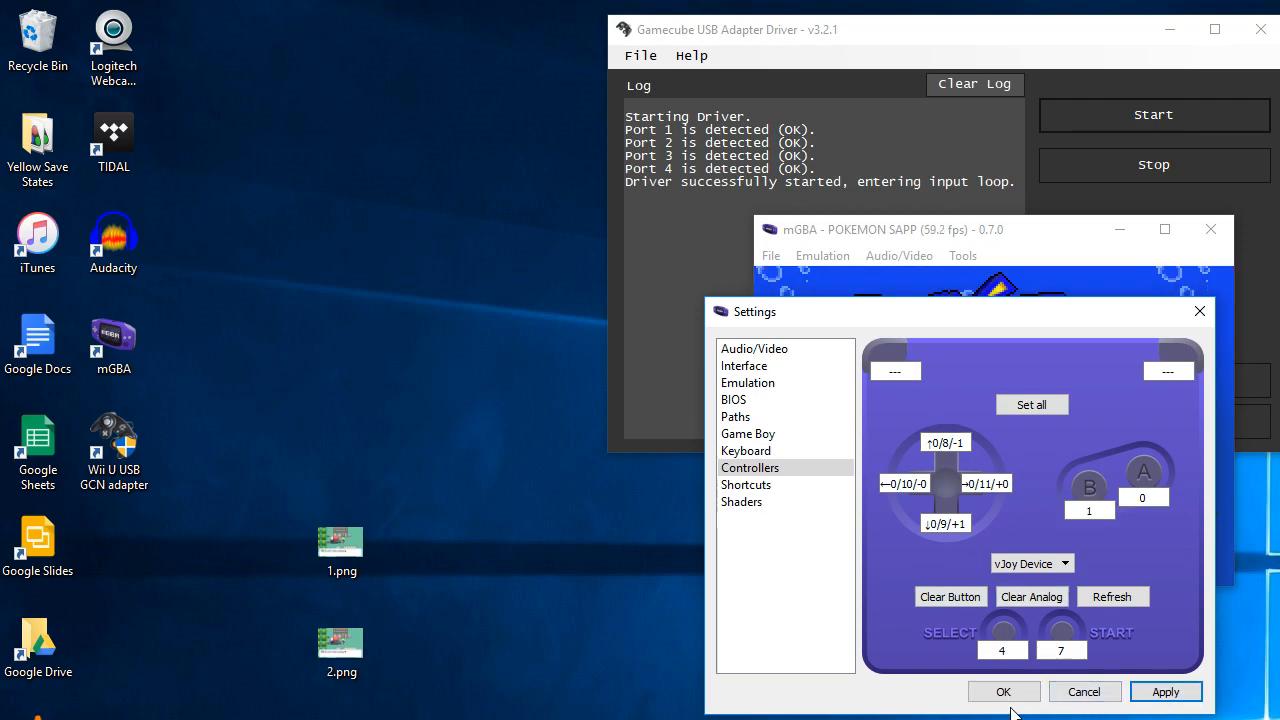
{"action": "left_click", "coordinate": [898, 256]}
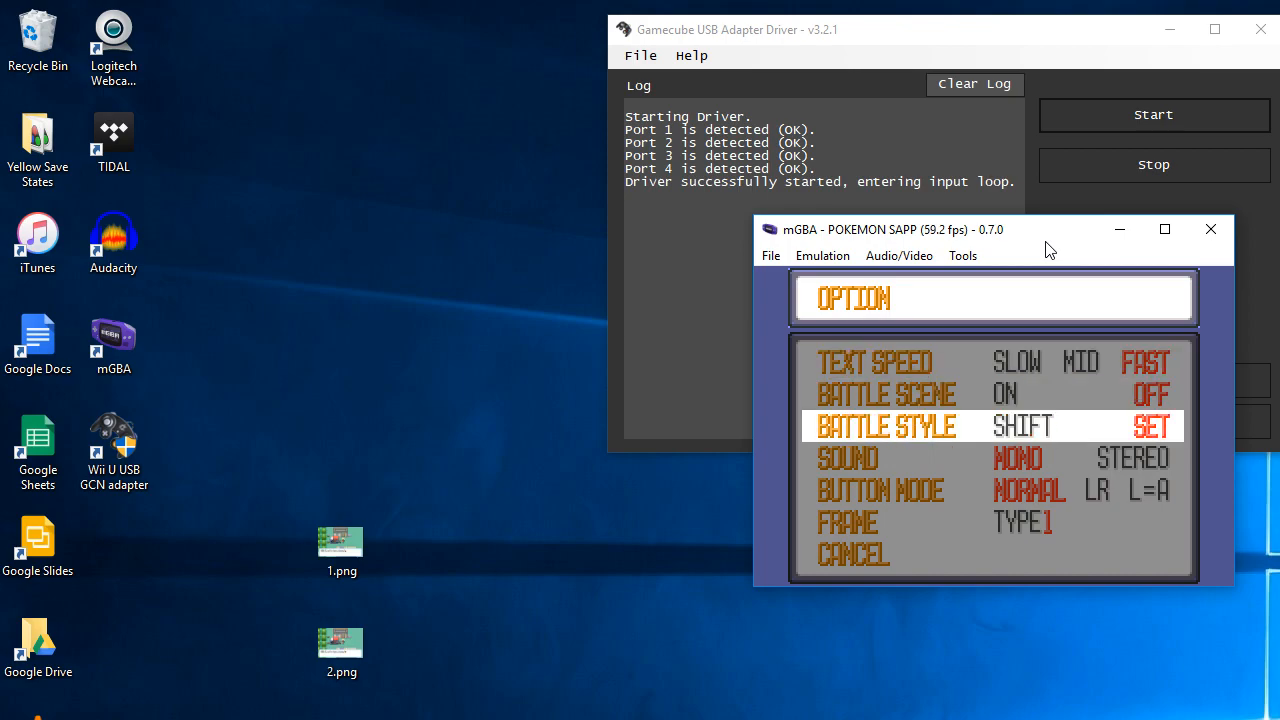
Navigate Pokémon Sapphire's OPTION menu using the mapped GBA SP controller.
{"action": "key", "text": "down"}
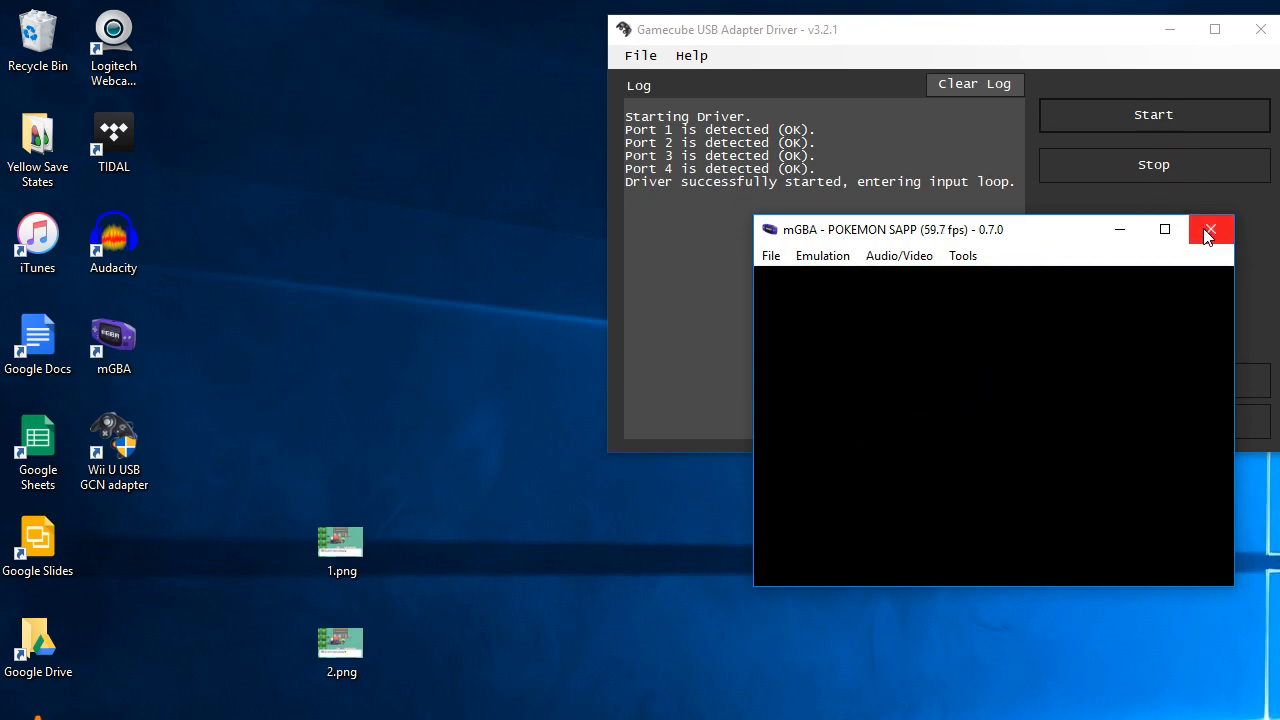
Close mGBA and run gambatte_qt.exe from the Yellow Save States folder.
{"action": "left_click", "coordinate": [1212, 228]}
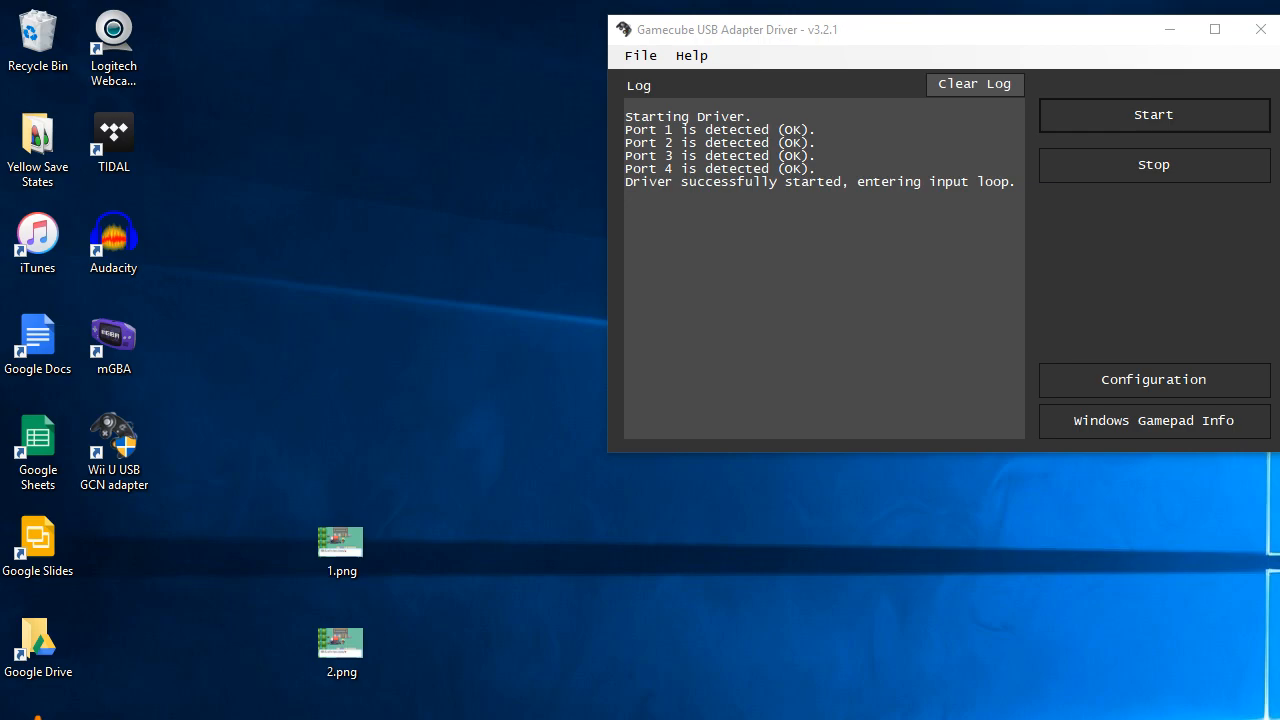
{"action": "double_click", "coordinate": [38, 144]}
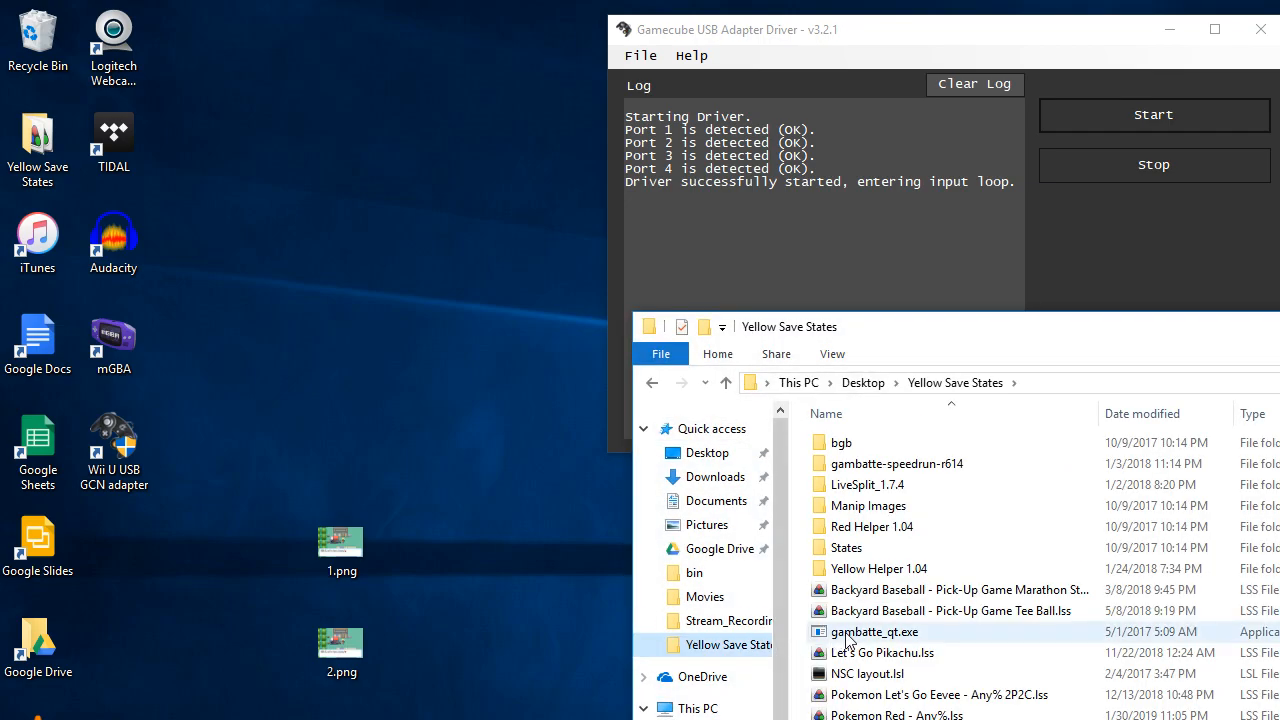
{"action": "double_click", "coordinate": [872, 632]}
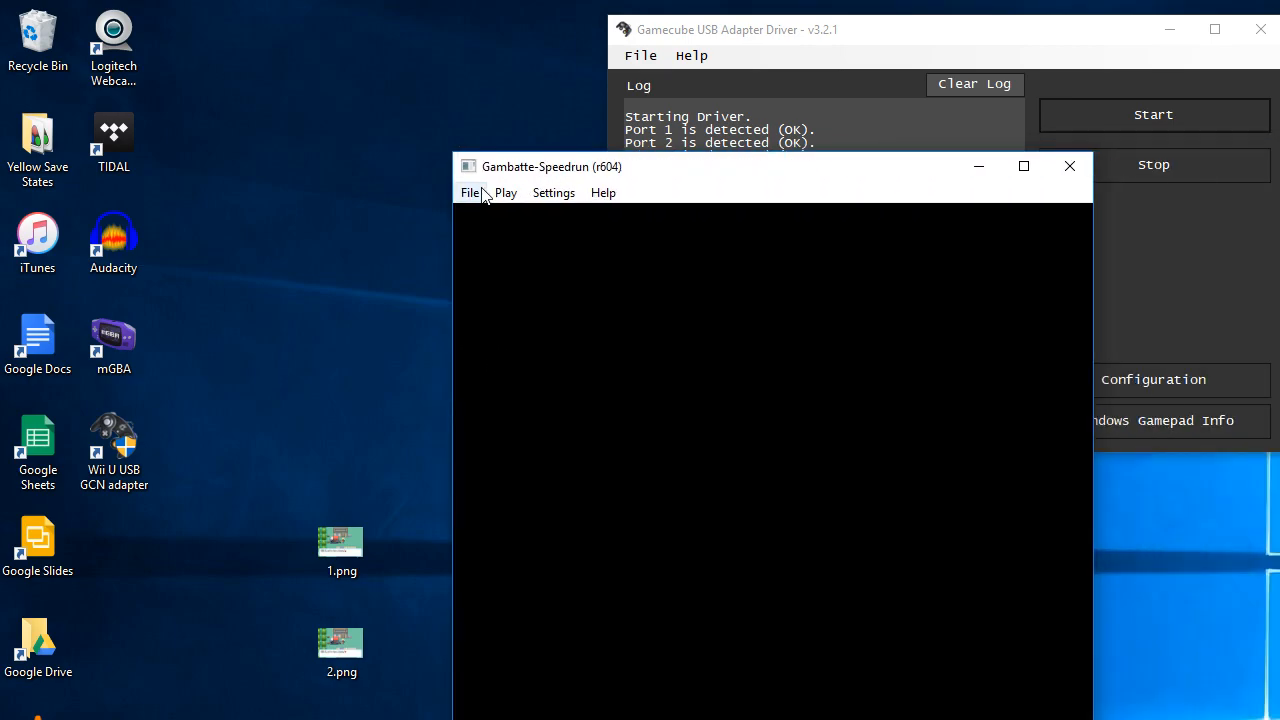
Load Pokemon Yellow.zip from Open Recent and bind its controls to vJoy Device buttons 8, 9, 10, 11, 0, 1, 7, 4.
{"action": "left_click", "coordinate": [468, 192]}
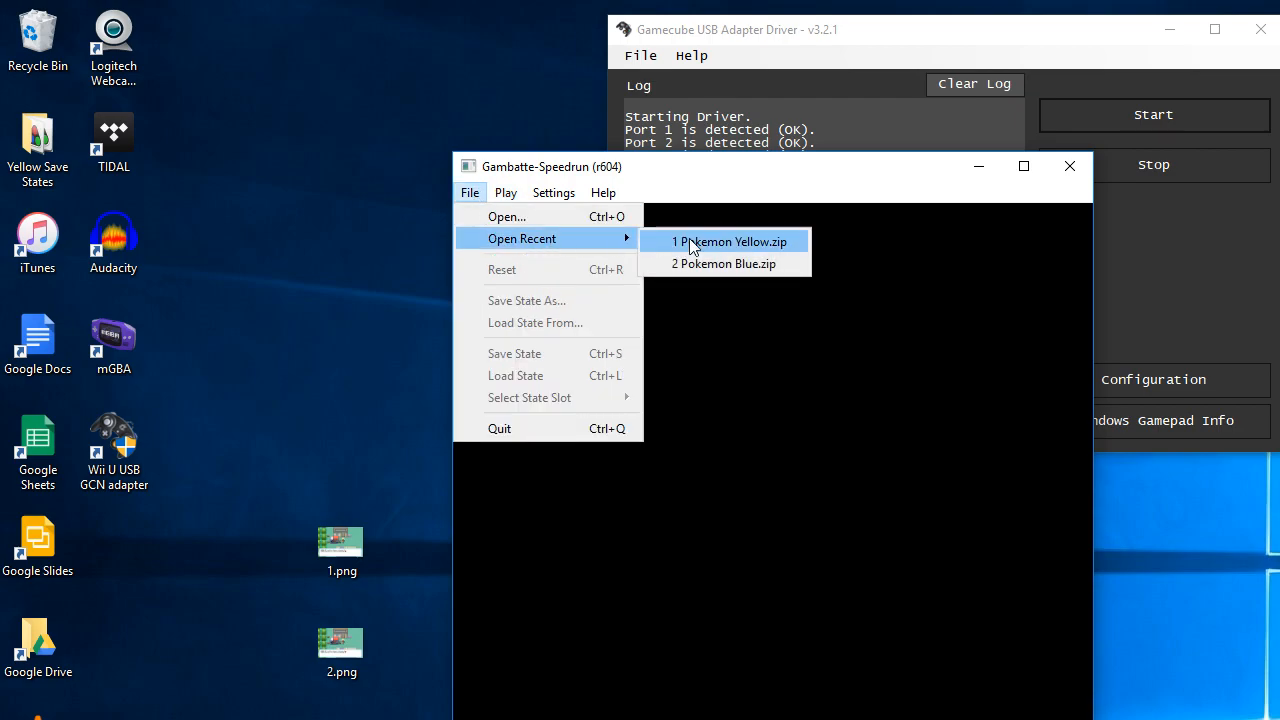
{"action": "left_click", "coordinate": [730, 240]}
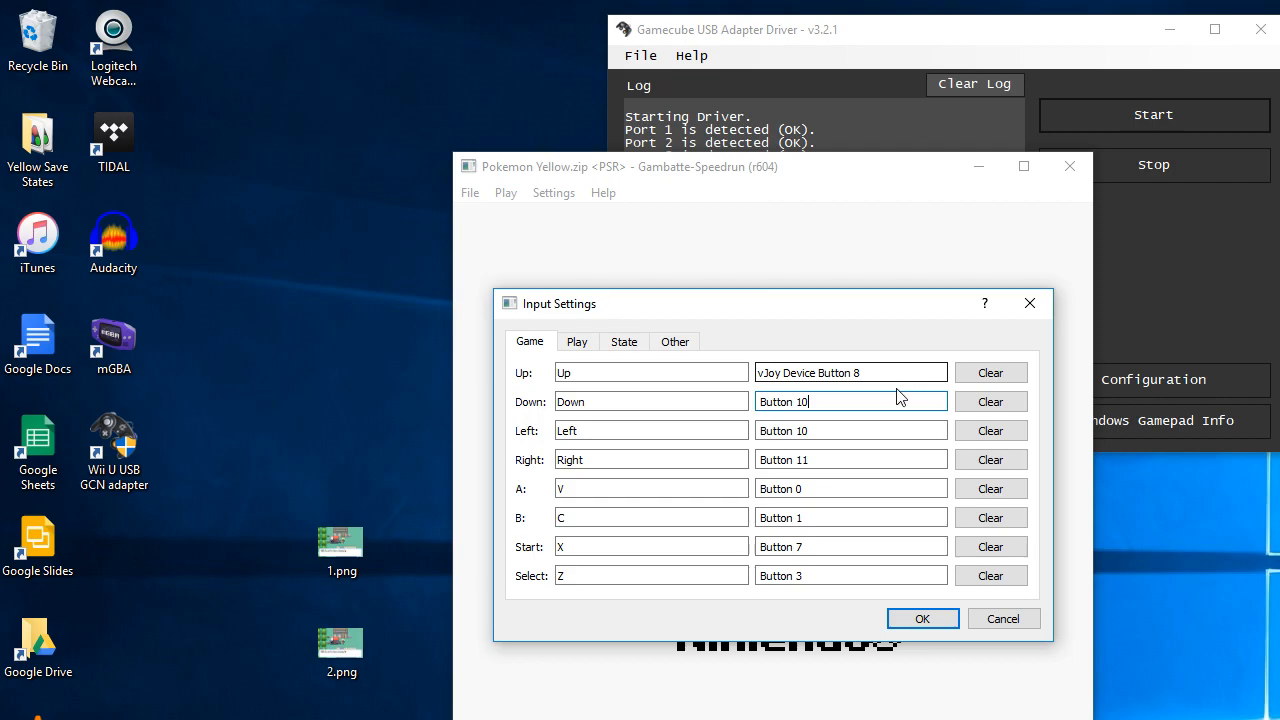
{"action": "left_click", "coordinate": [850, 400]}
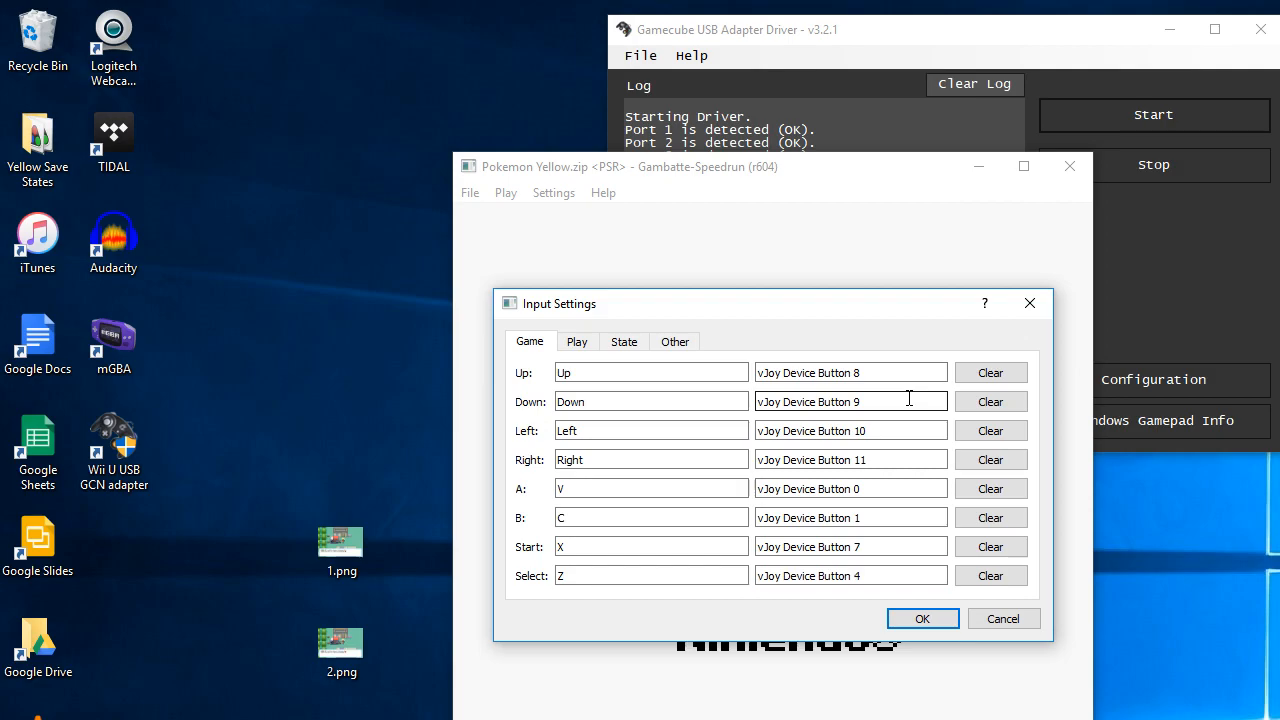
{"action": "left_click", "coordinate": [920, 618]}
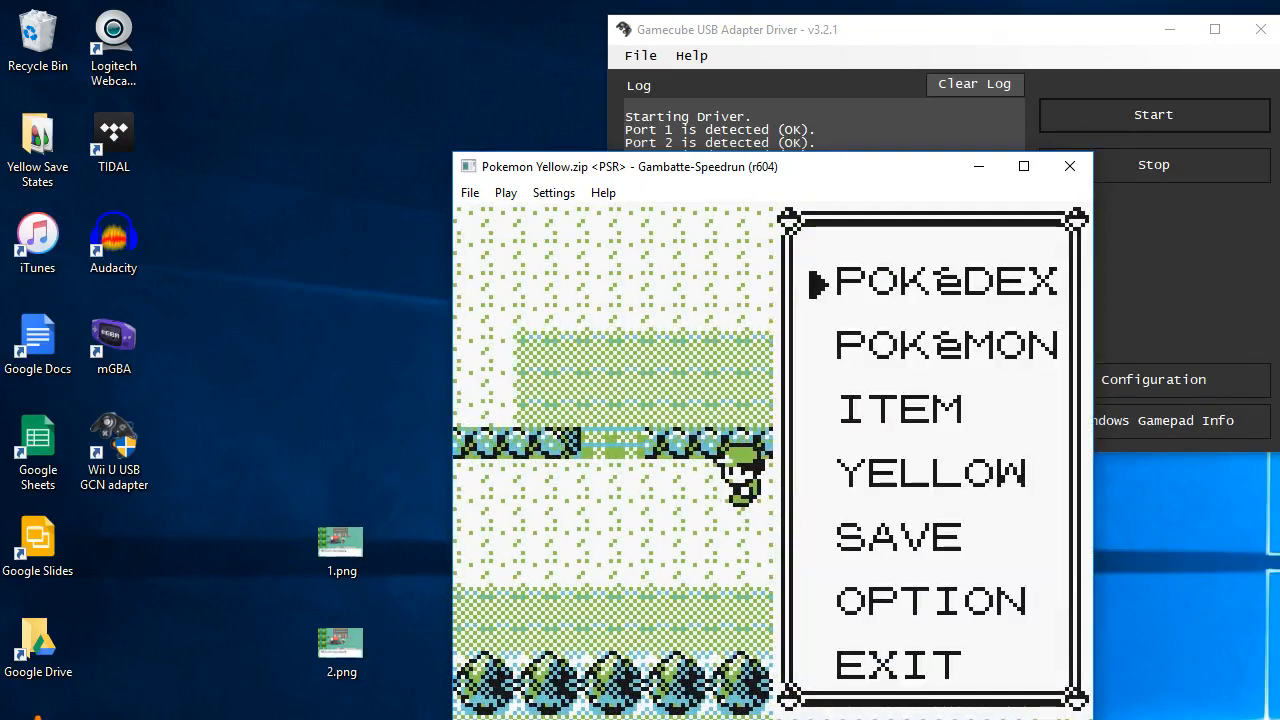
Pick a start-menu entry in Pokémon Yellow and head into a wild Pidgey battle.
{"action": "key", "text": "down"}
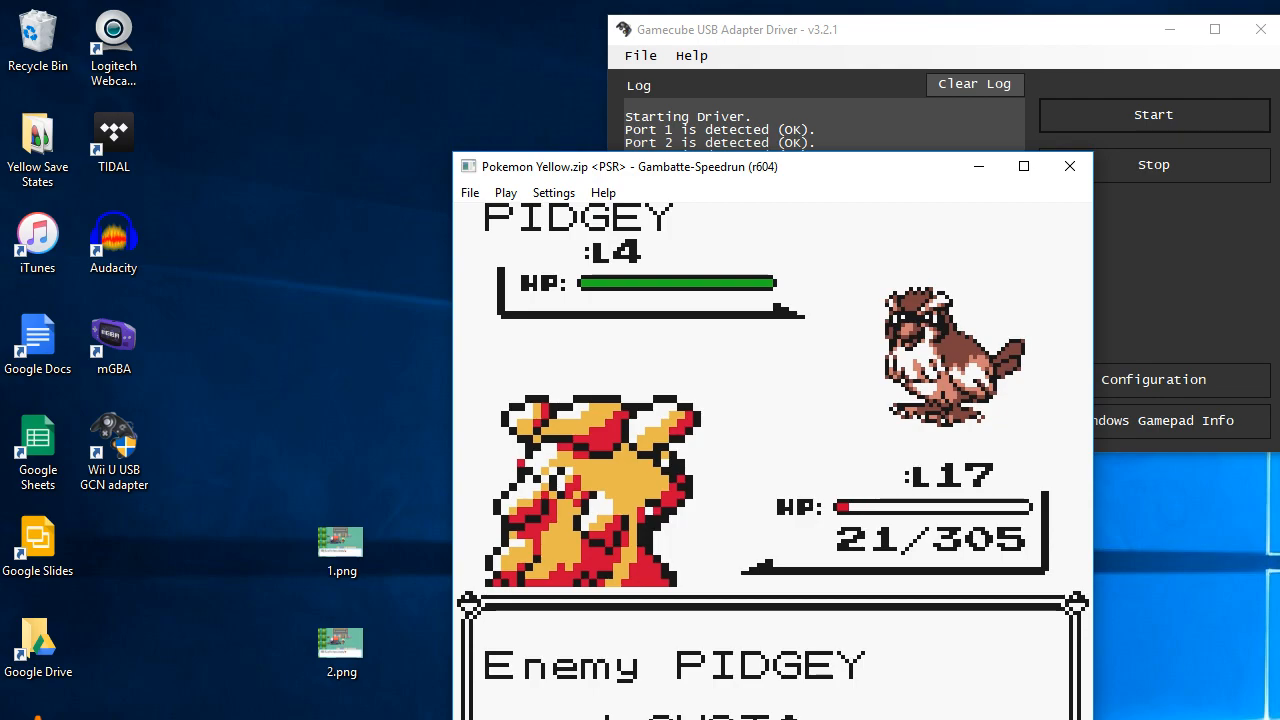
{"action": "mouse_move", "coordinate": [1024, 166]}
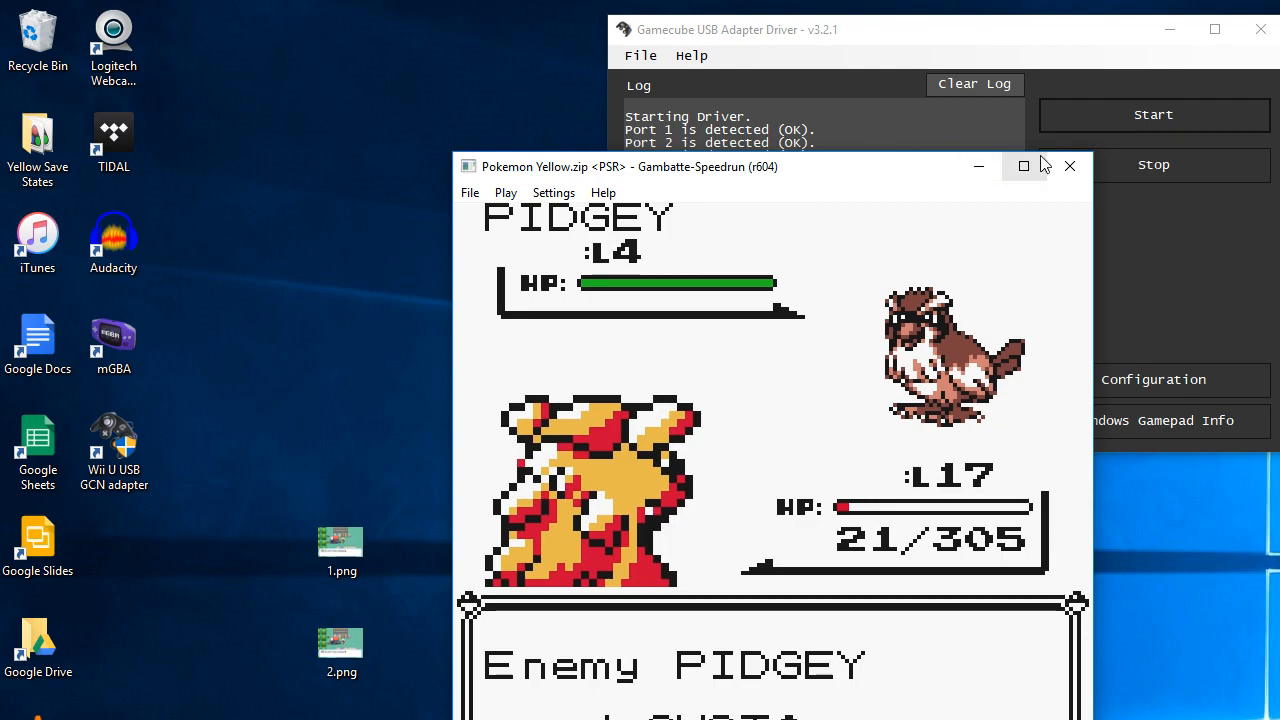